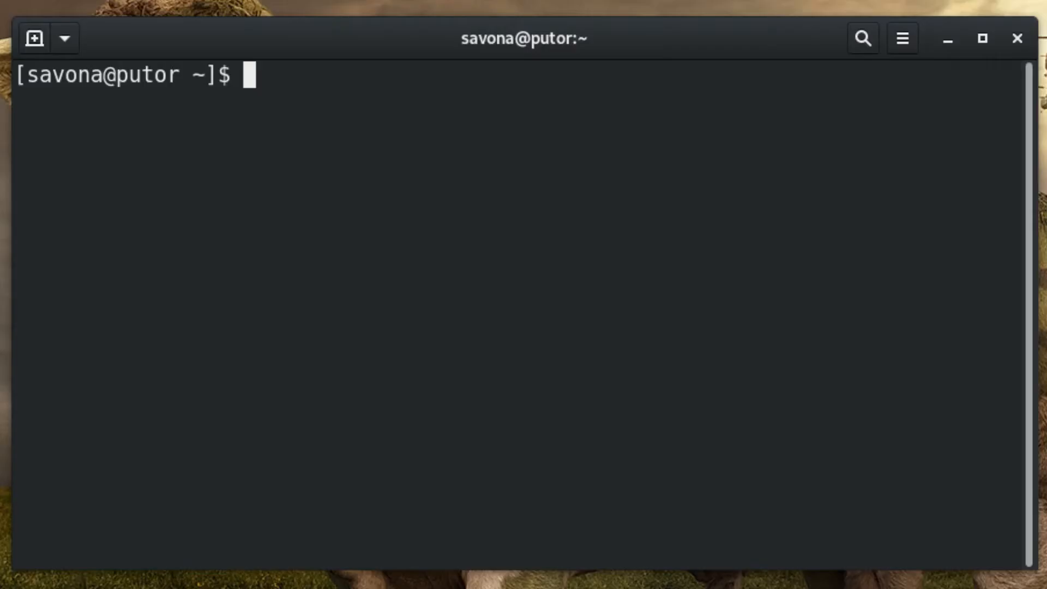
Step: Install the telnet package with 'sudo dnf install telnet -y' and clear the screen
{"action": "type", "text": "sudo"}
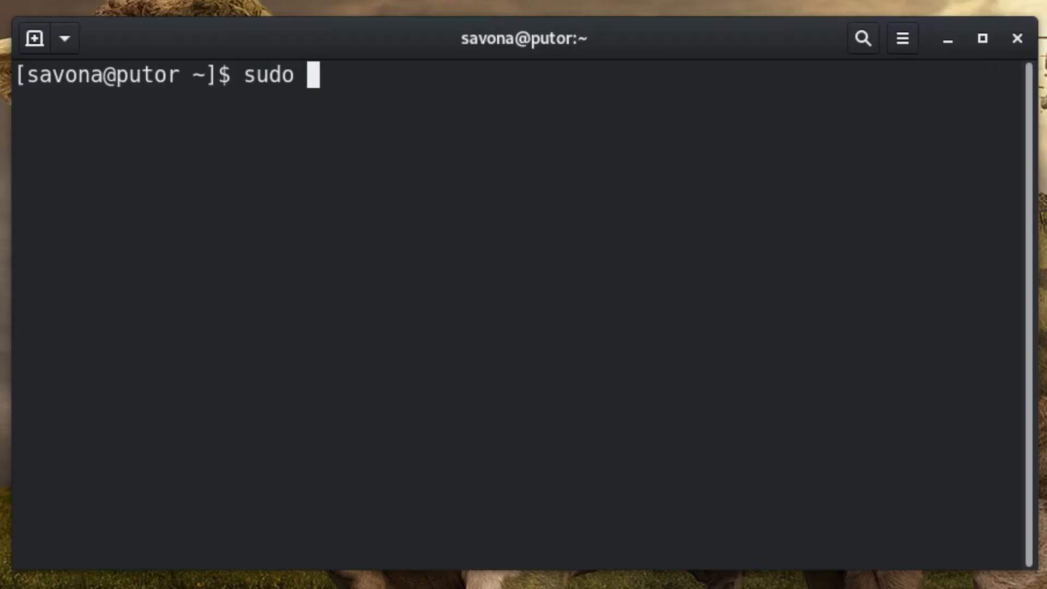
{"action": "type", "text": "dnf install telnet -y"}
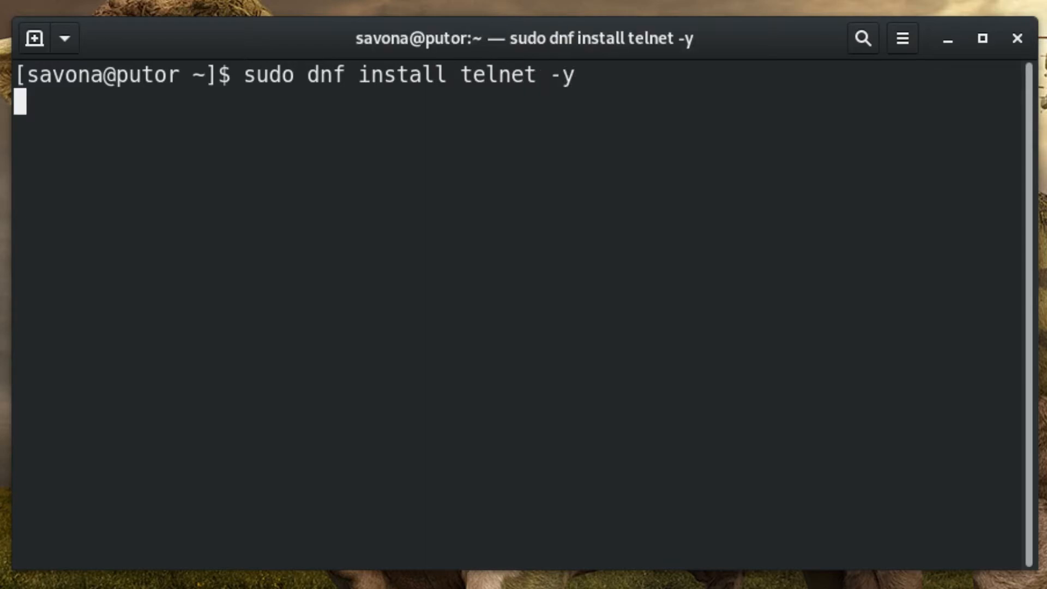
{"action": "key", "text": "Return"}
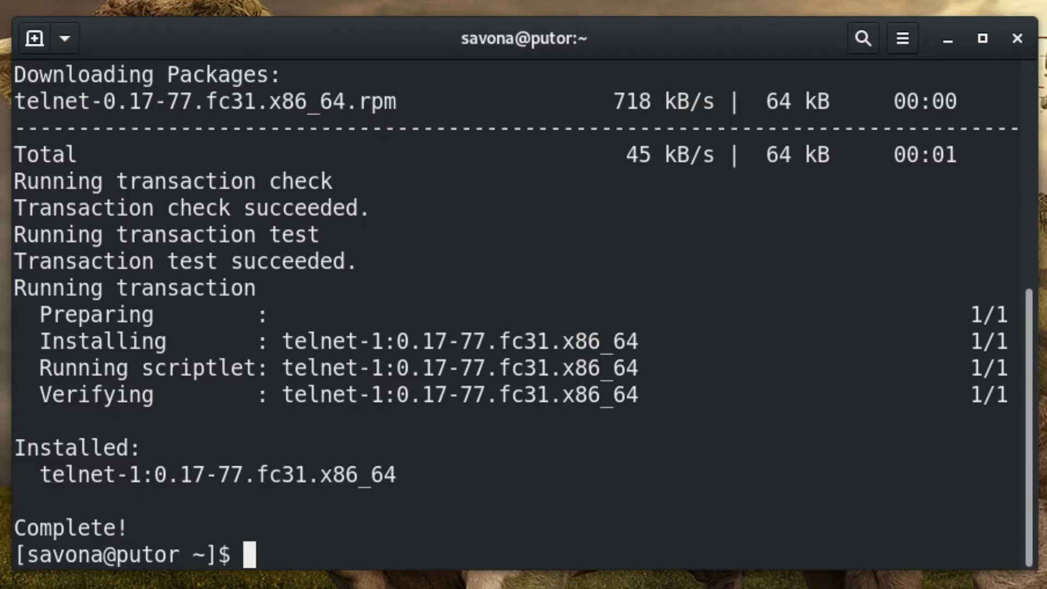
{"action": "type", "text": "cle"}
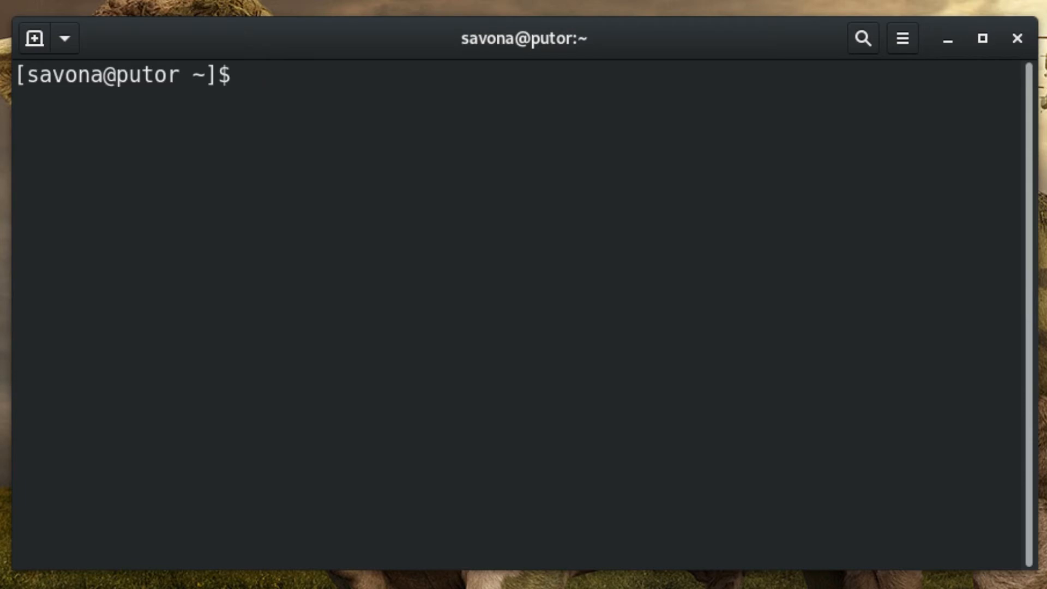
Step: Grab the OpenSSH_7.4 banner from fenrir port 22 via interactive telnet, then quit
{"action": "type", "text": "telnet"}
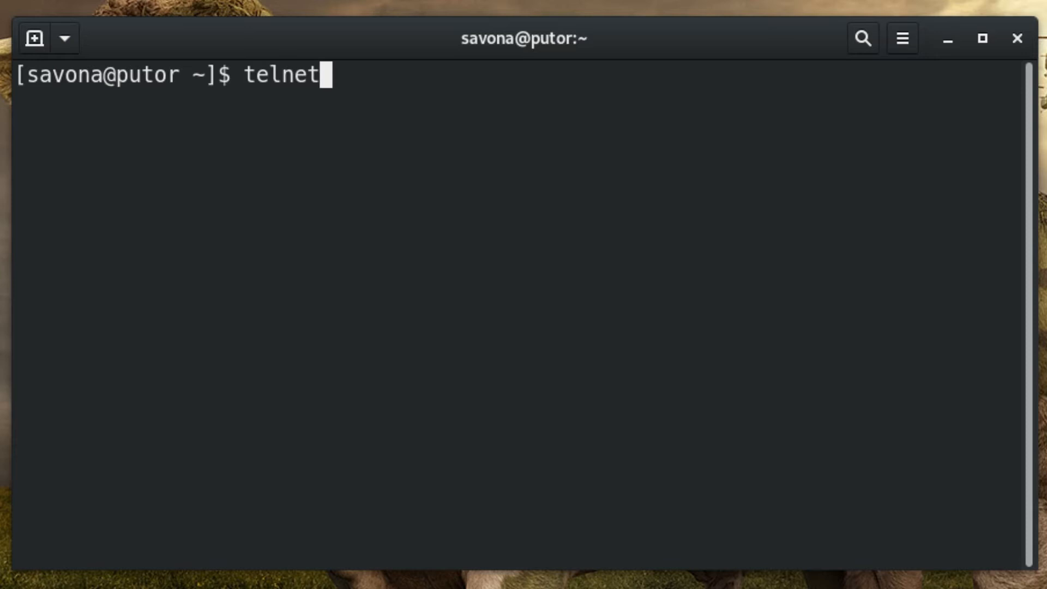
{"action": "key", "text": "Return"}
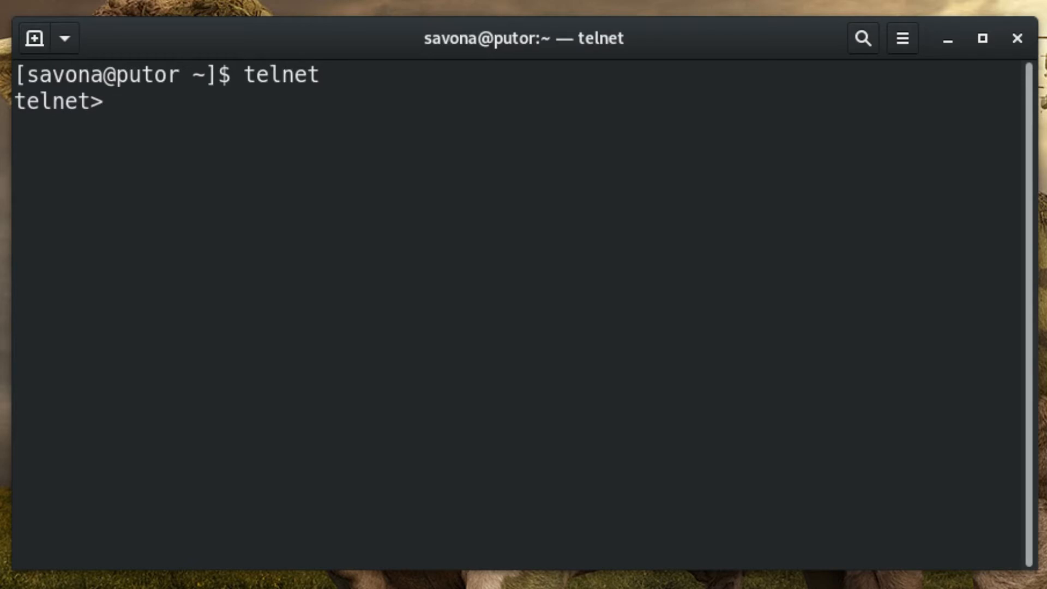
{"action": "type", "text": "open fenr"}
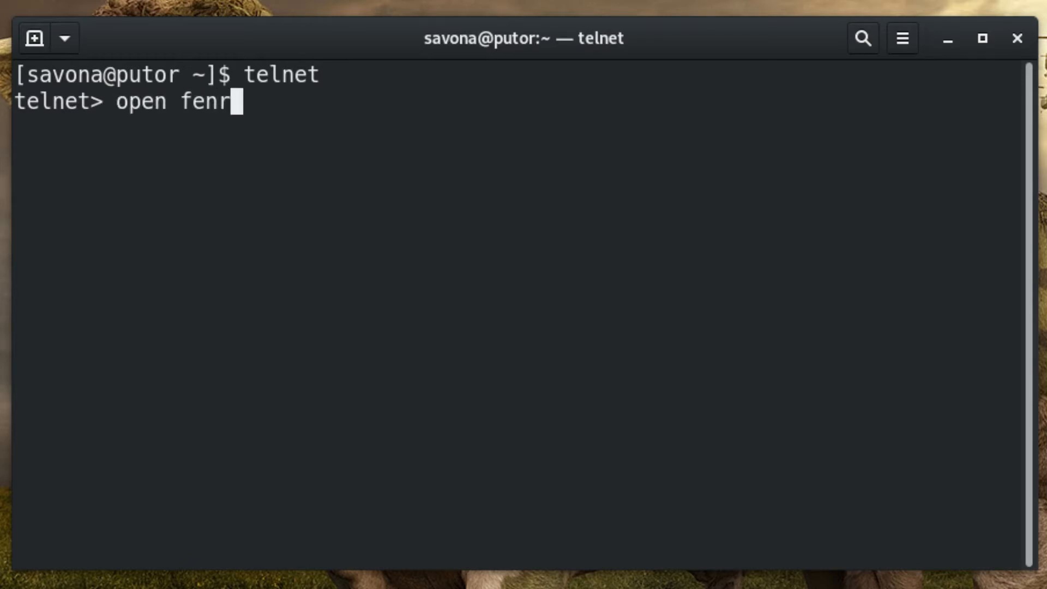
{"action": "type", "text": "ir 22"}
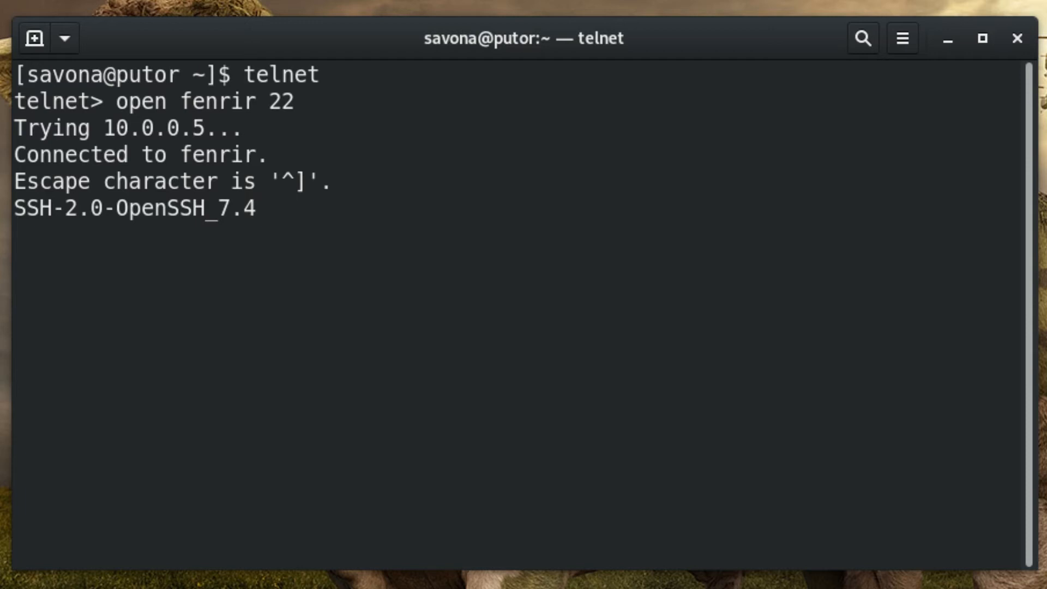
{"action": "type", "text": "quit"}
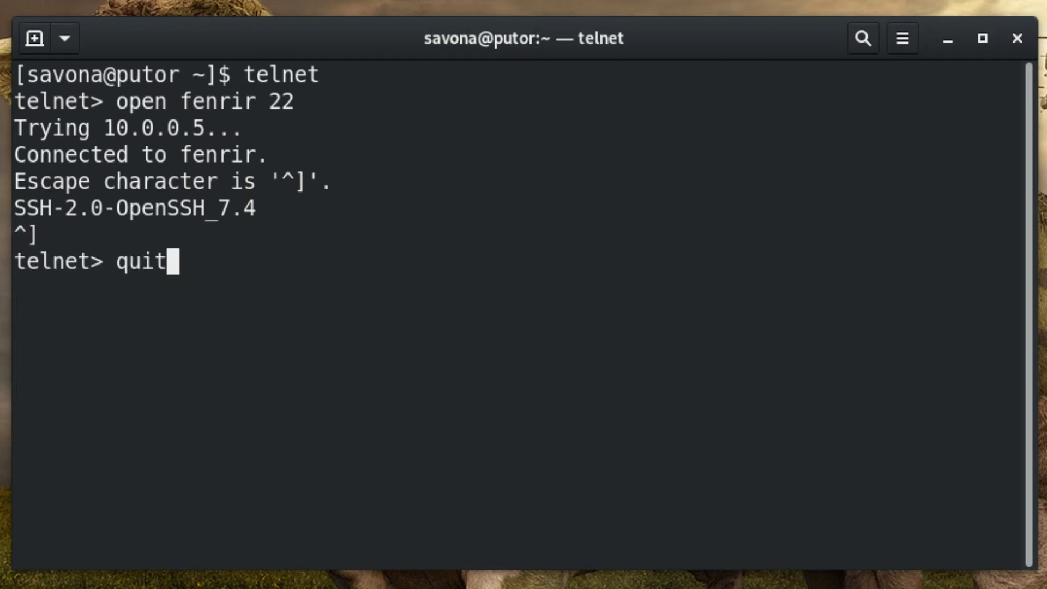
Step: Grab the OpenSSH_8.0p1 Ubuntu banner with 'telnet 192.168.122.204 22' and escape out
{"action": "type", "text": "telnet 192"}
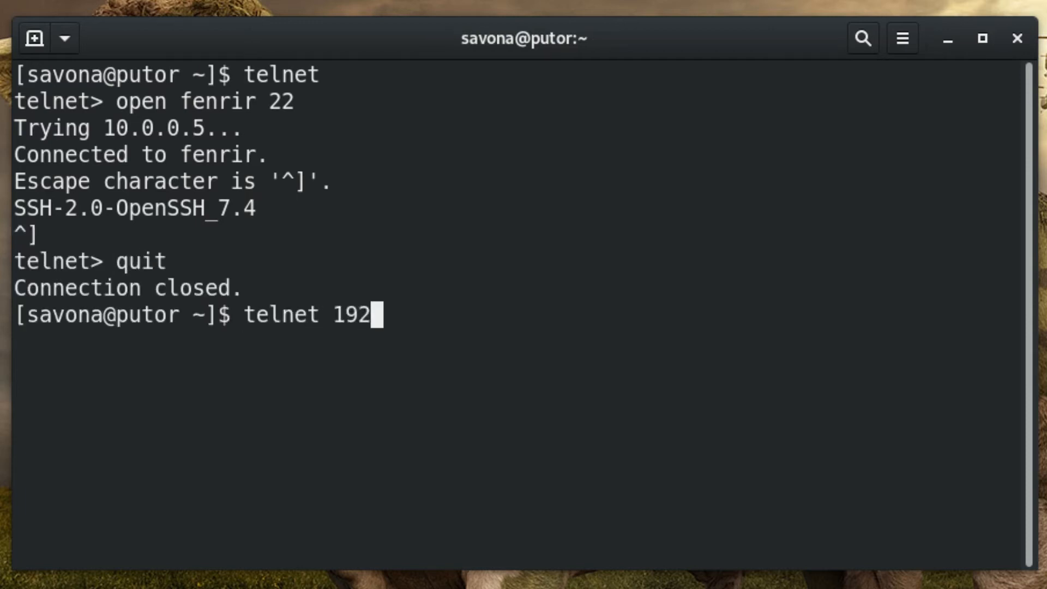
{"action": "type", "text": ".168.122.204 22"}
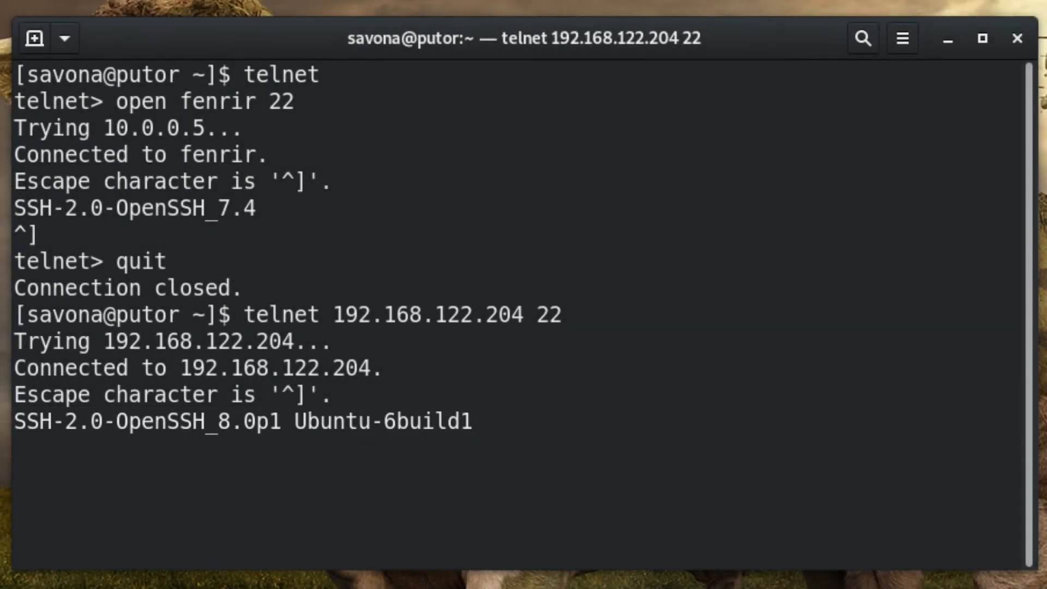
{"action": "key", "text": "ctrl+]"}
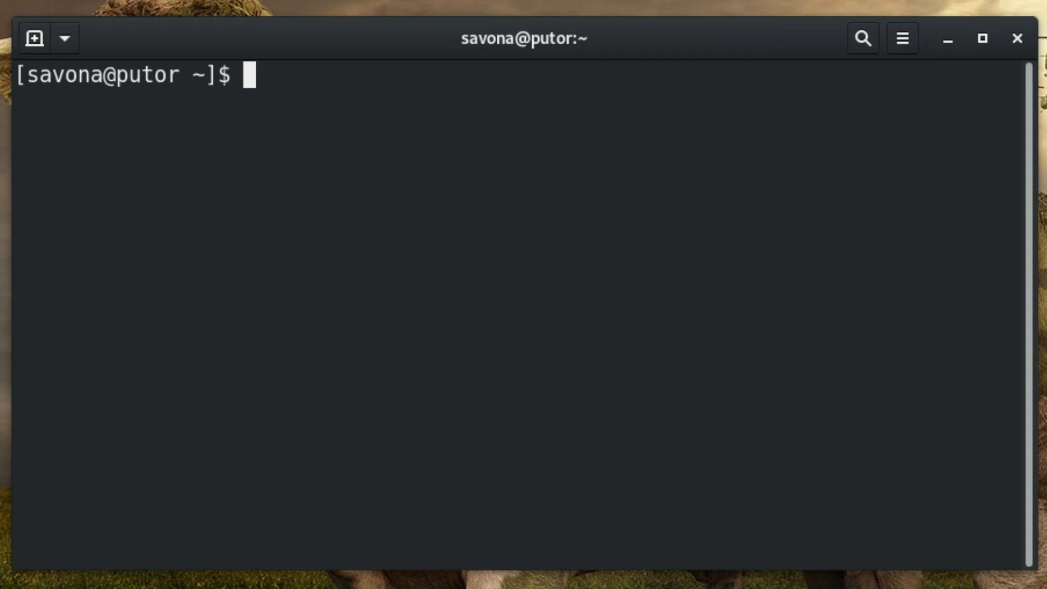
Step: Grab the mail server banner with 'telnet 192.168.122.204 587'
{"action": "type", "text": "telnet 192.16"}
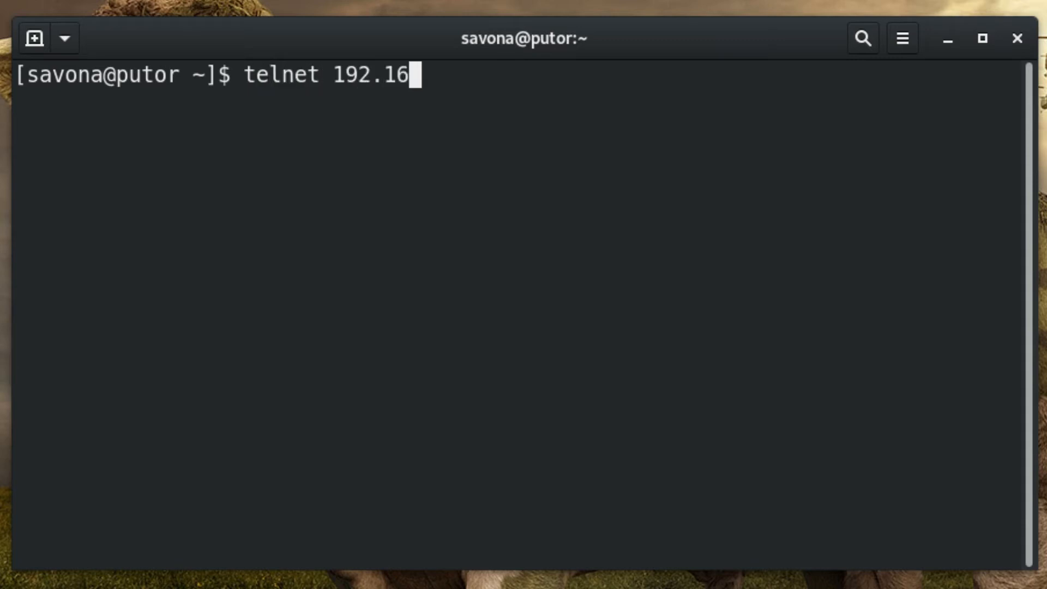
{"action": "type", "text": "8.122.20"}
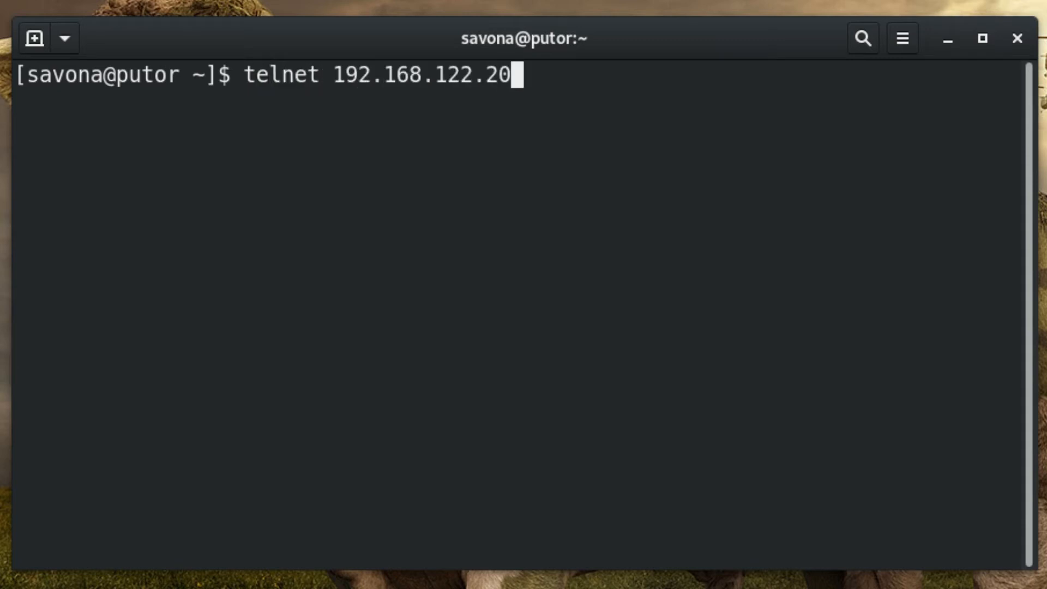
{"action": "type", "text": "4"}
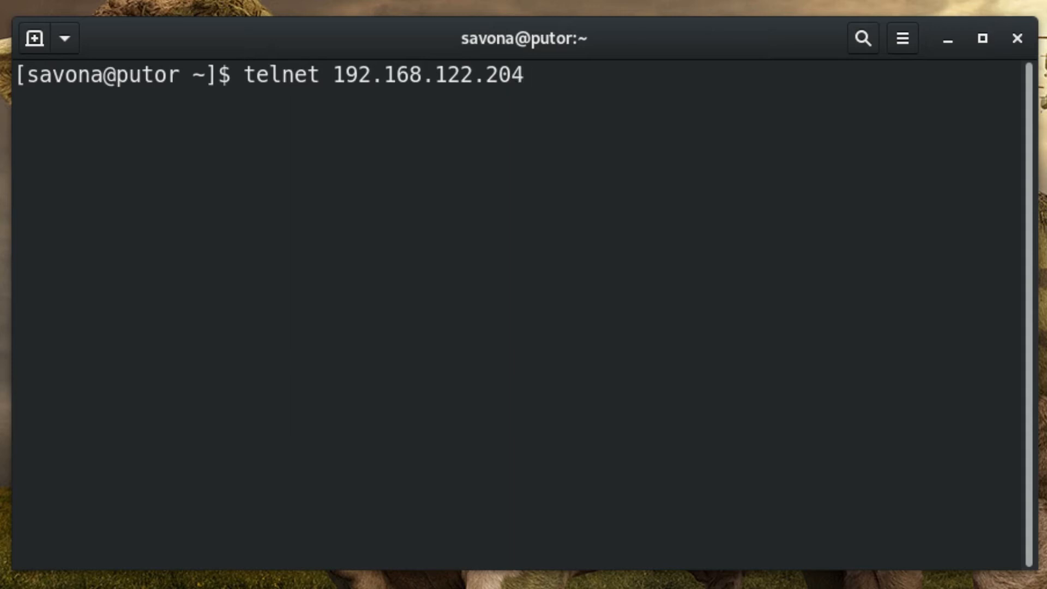
{"action": "type", "text": "587"}
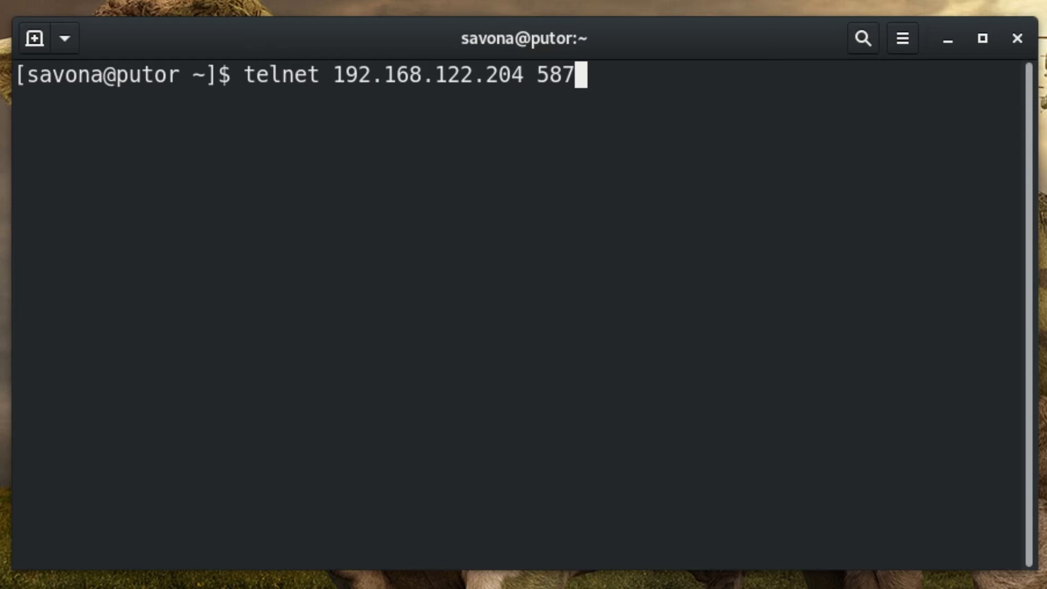
{"action": "key", "text": "Return"}
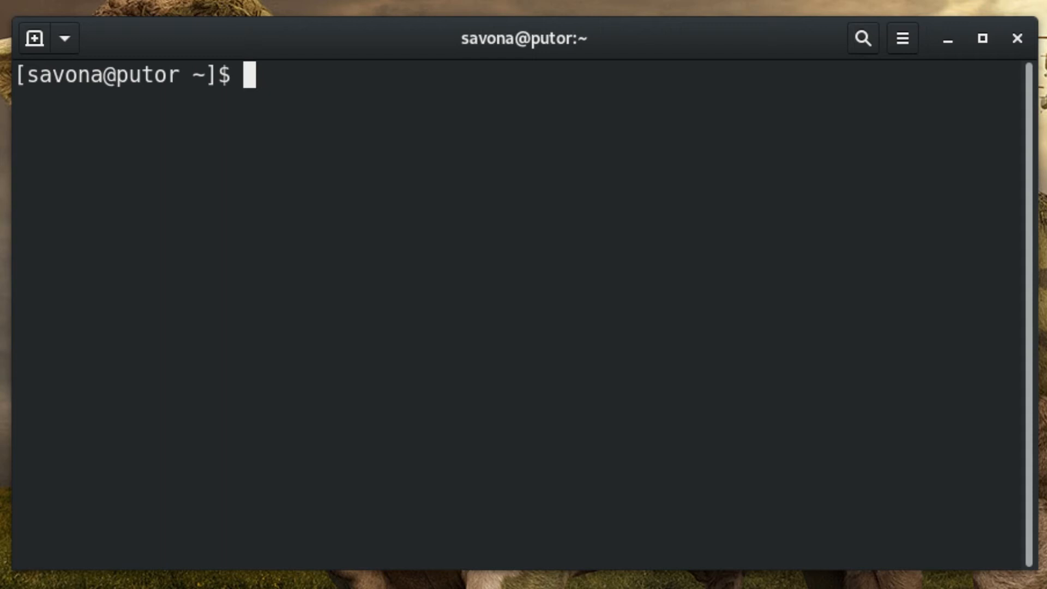
Step: Run 'nmap -Pn -sV 10.0.0.5 -p 22' to version-scan the SSH port
{"action": "type", "text": "n"}
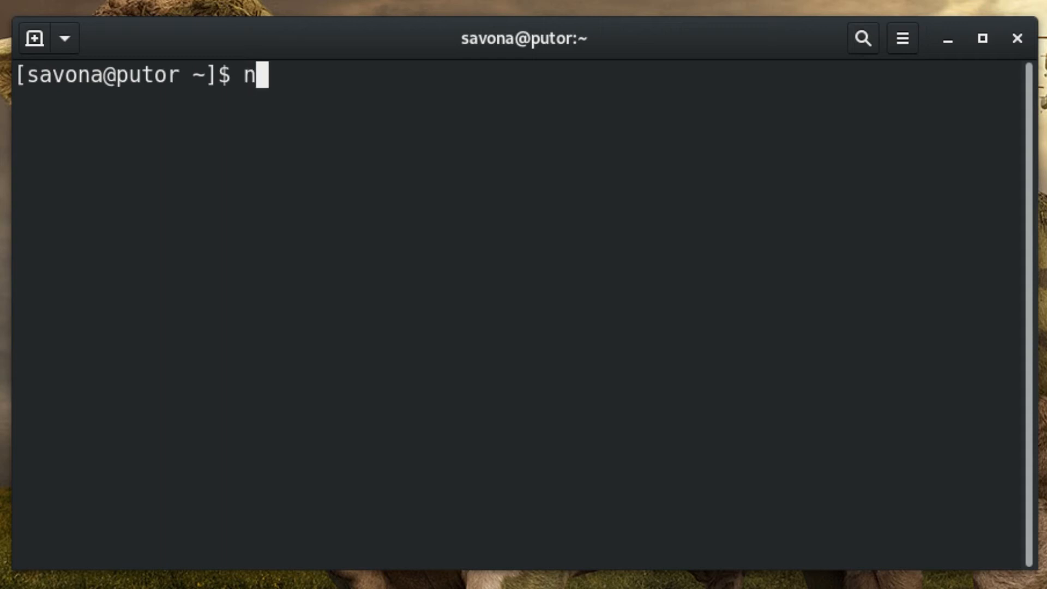
{"action": "type", "text": "map -"}
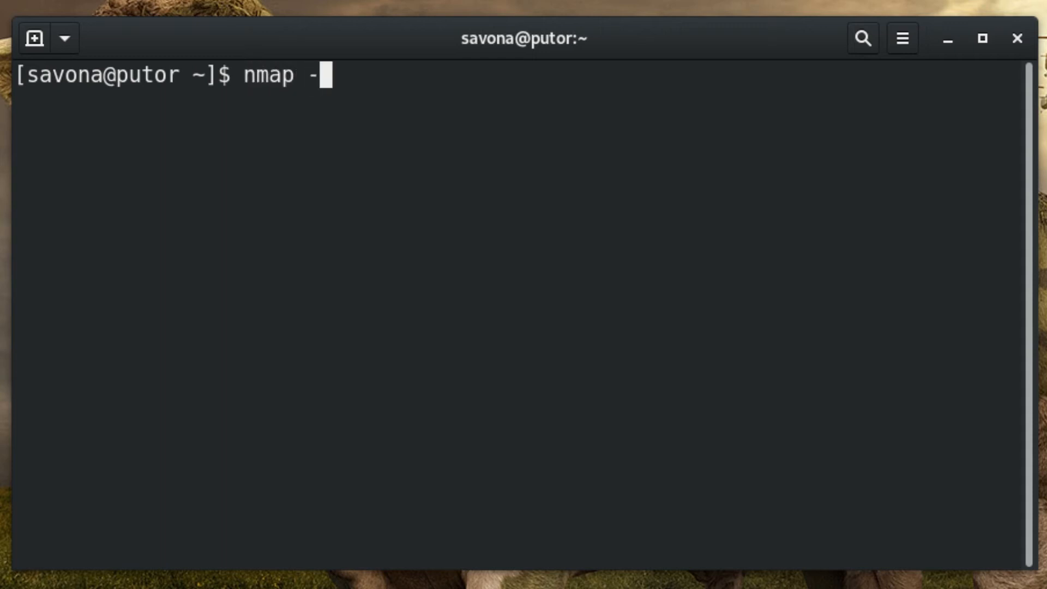
{"action": "type", "text": "Pn -sV"}
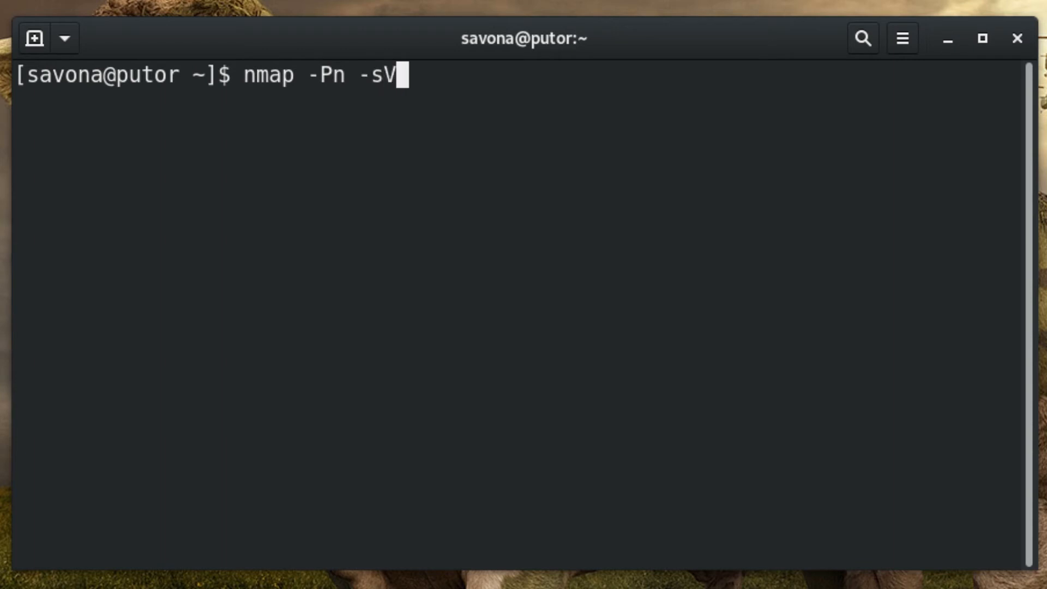
{"action": "type", "text": "10"}
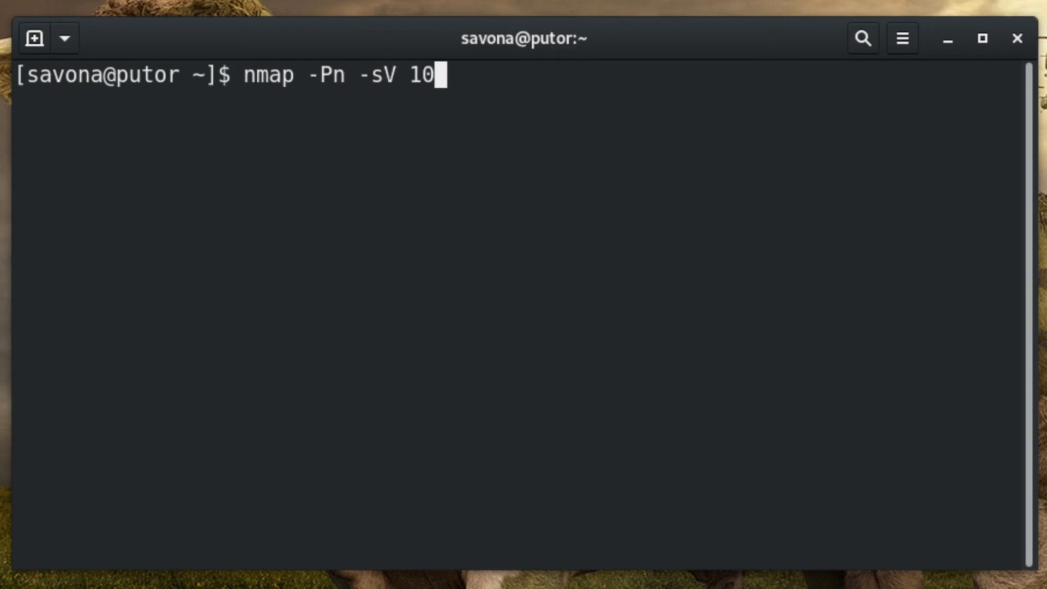
{"action": "type", "text": ".0.0.5"}
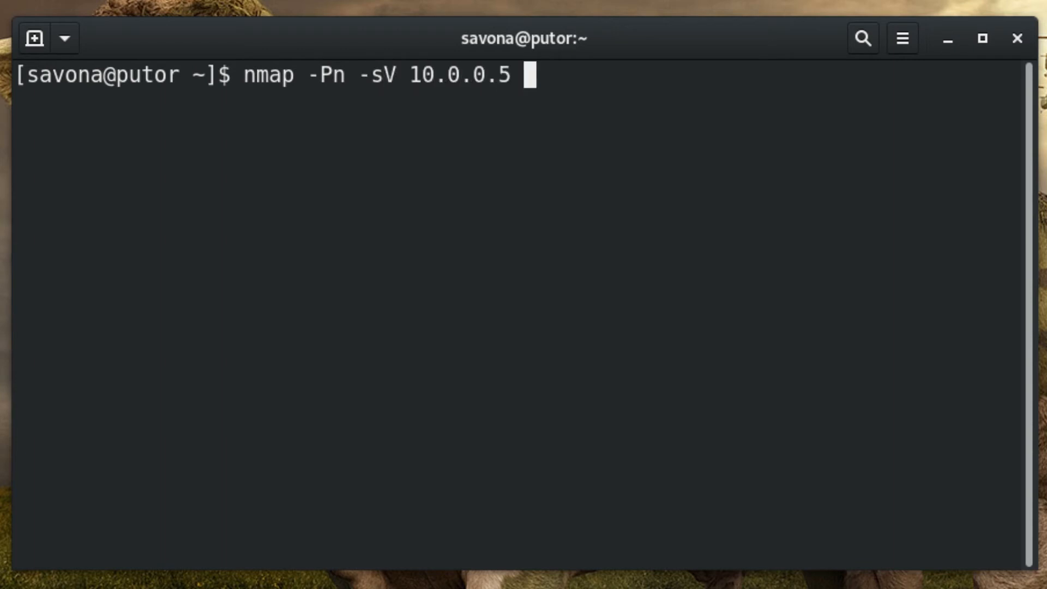
{"action": "type", "text": "-p"}
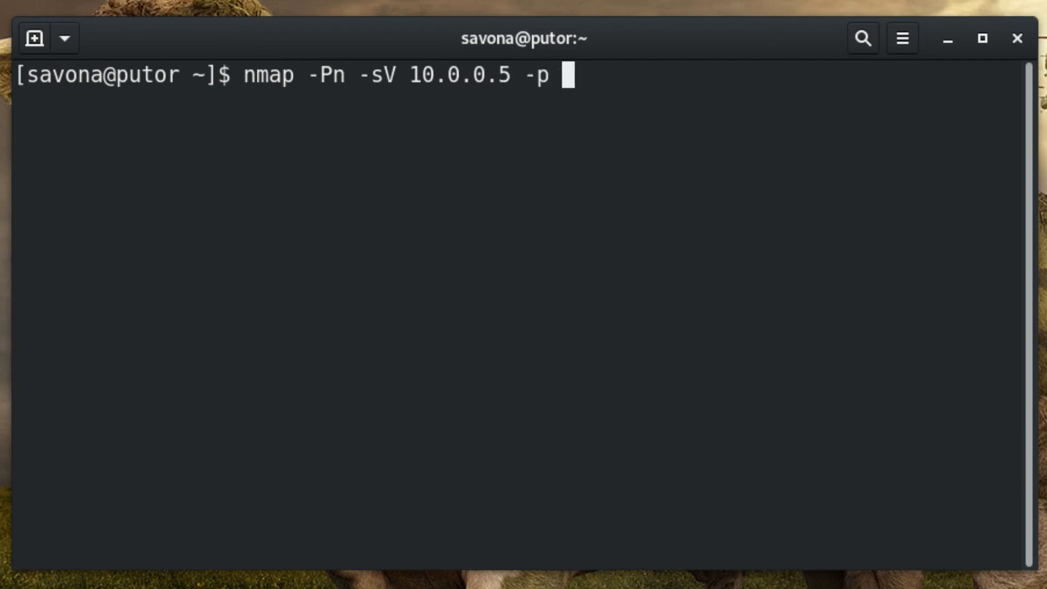
{"action": "type", "text": "22"}
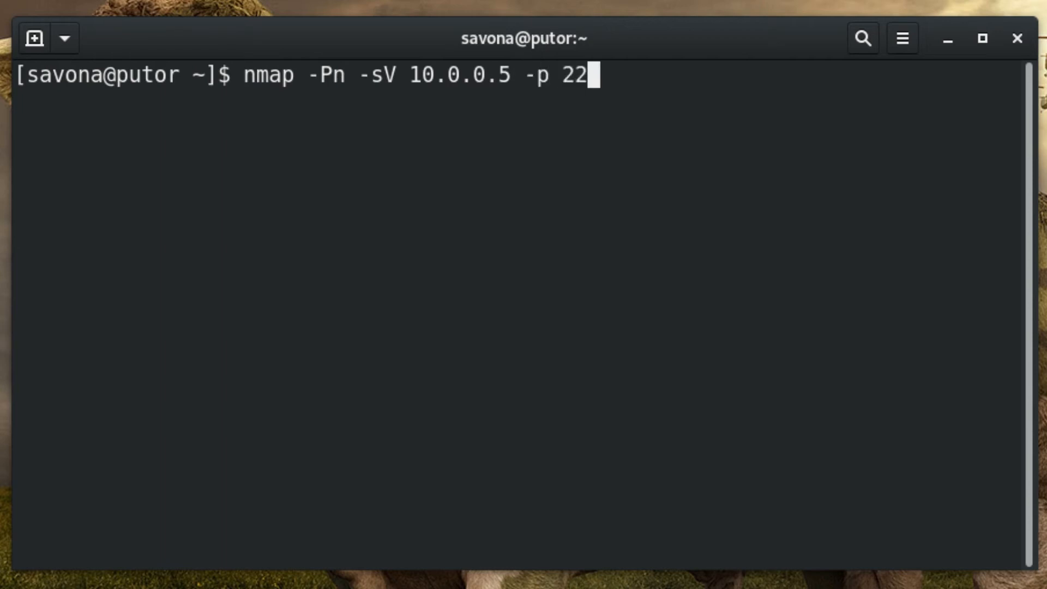
{"action": "key", "text": "Return"}
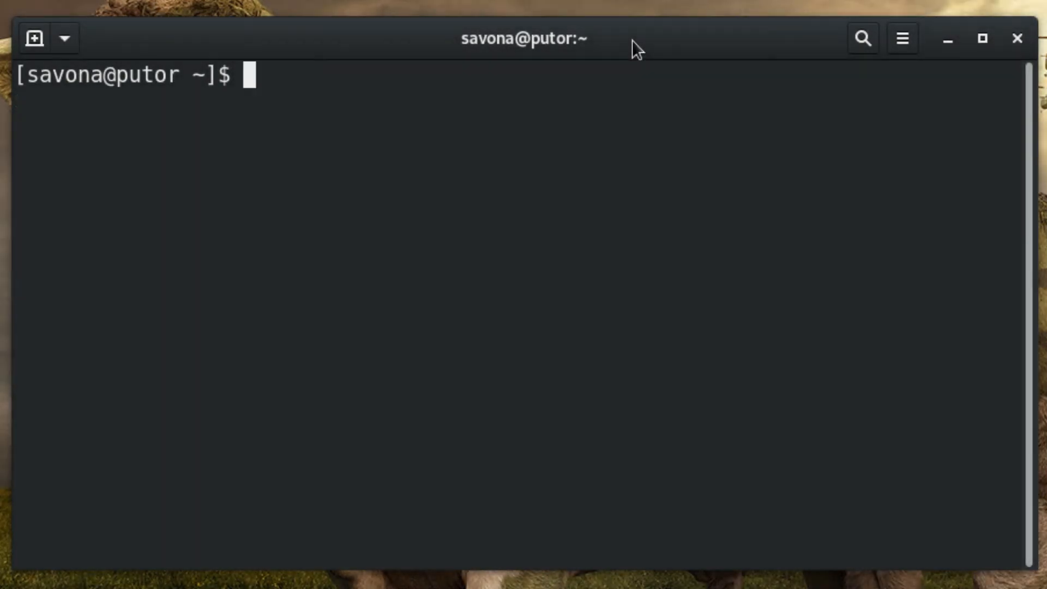
Step: Run 'nmap -Pn -sV 10.0.0.2 -p 80' and highlight the Apache httpd 2.4.41 (Fedora) result
{"action": "type", "text": "nm"}
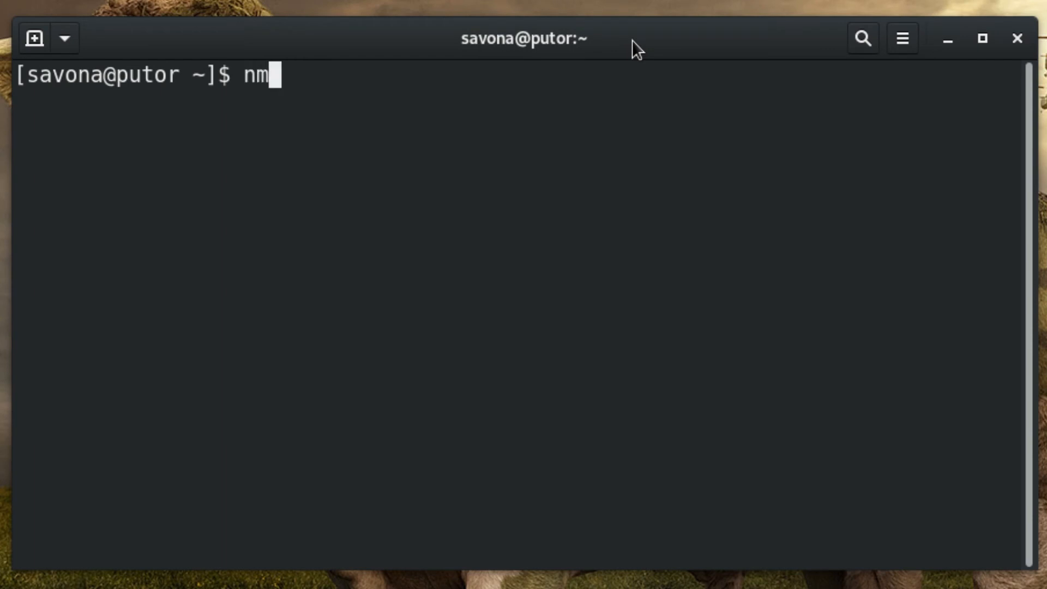
{"action": "type", "text": "ap -Pn"}
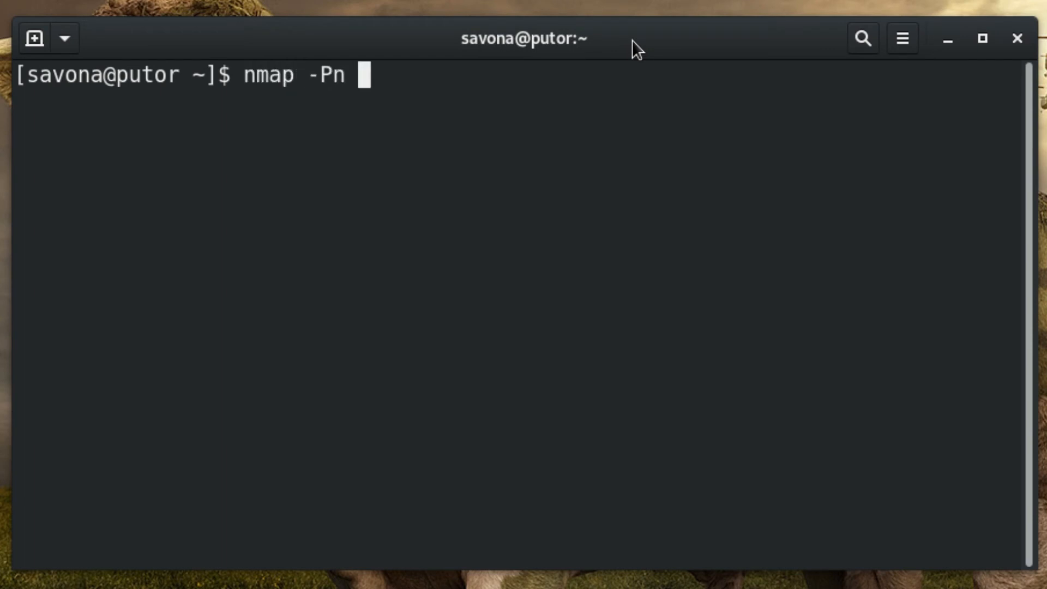
{"action": "type", "text": "-sV 10"}
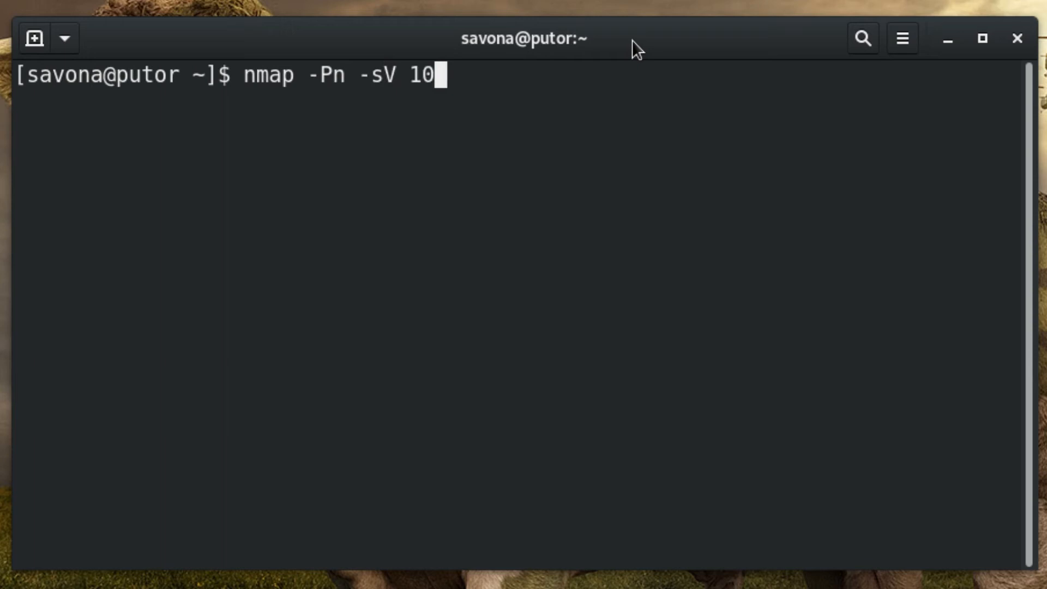
{"action": "type", "text": ".0.0.2 -p 80"}
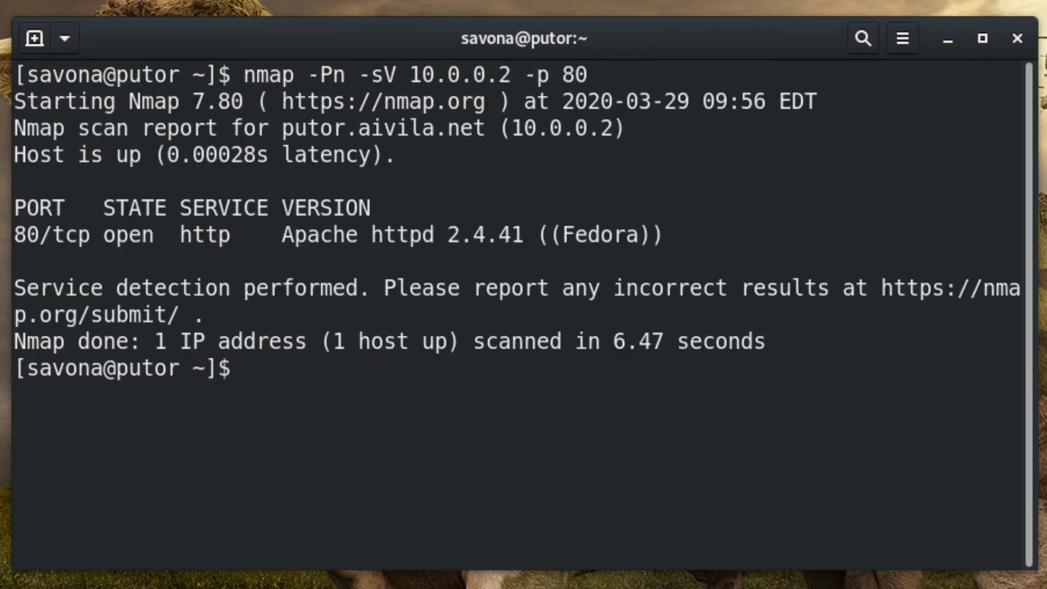
{"action": "left_click_drag", "start_coordinate": [14, 207], "coordinate": [661, 249]}
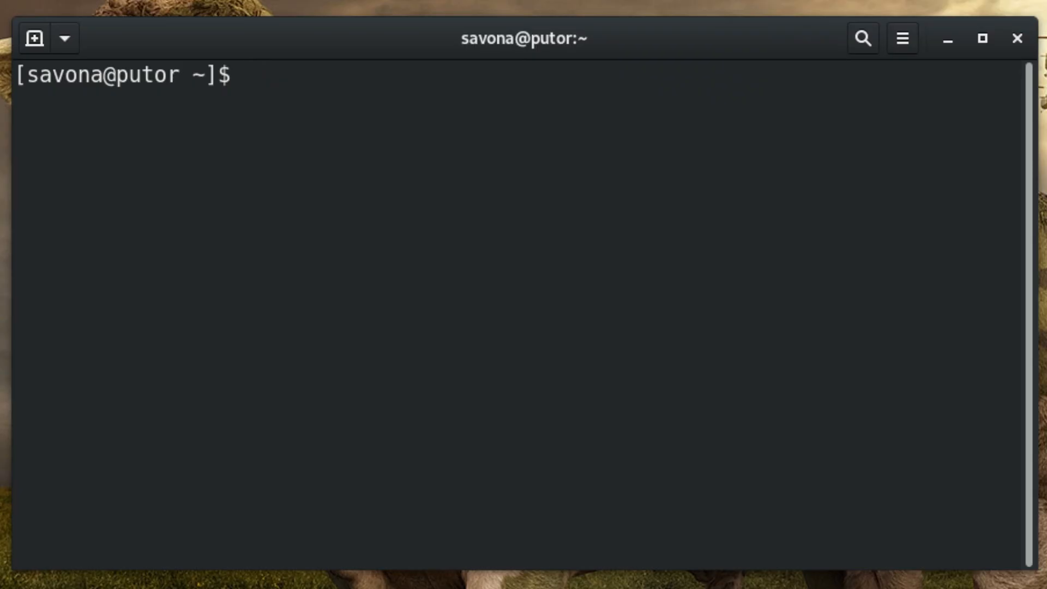
Step: Grab the SSH-2.0-OpenSSH_7.4 banner with 'nc -v 10.0.0.5 22', then interrupt the connection
{"action": "type", "text": "nc -v"}
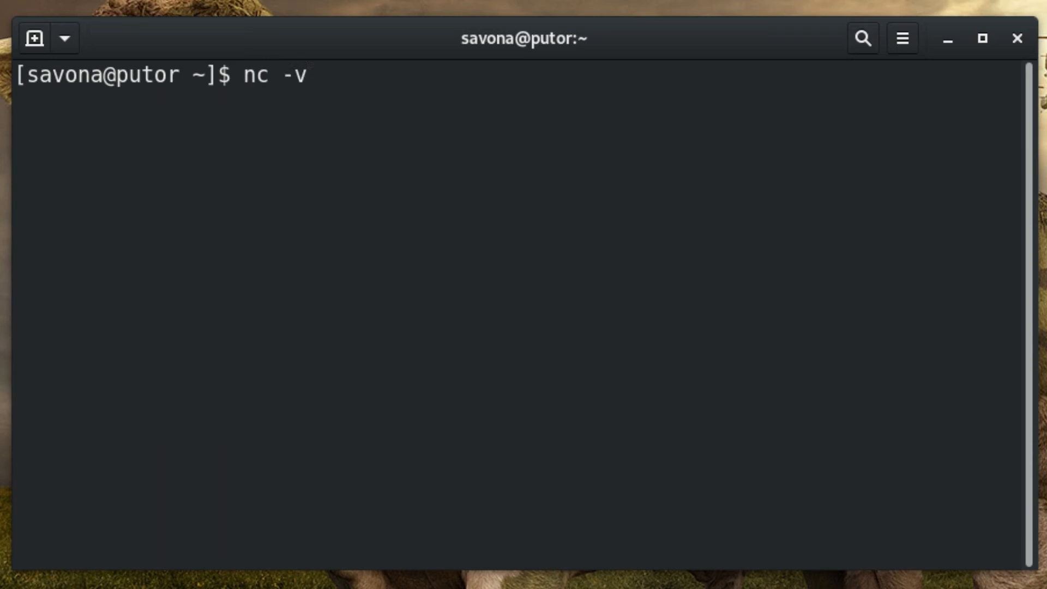
{"action": "type", "text": "10.0.0.5 2"}
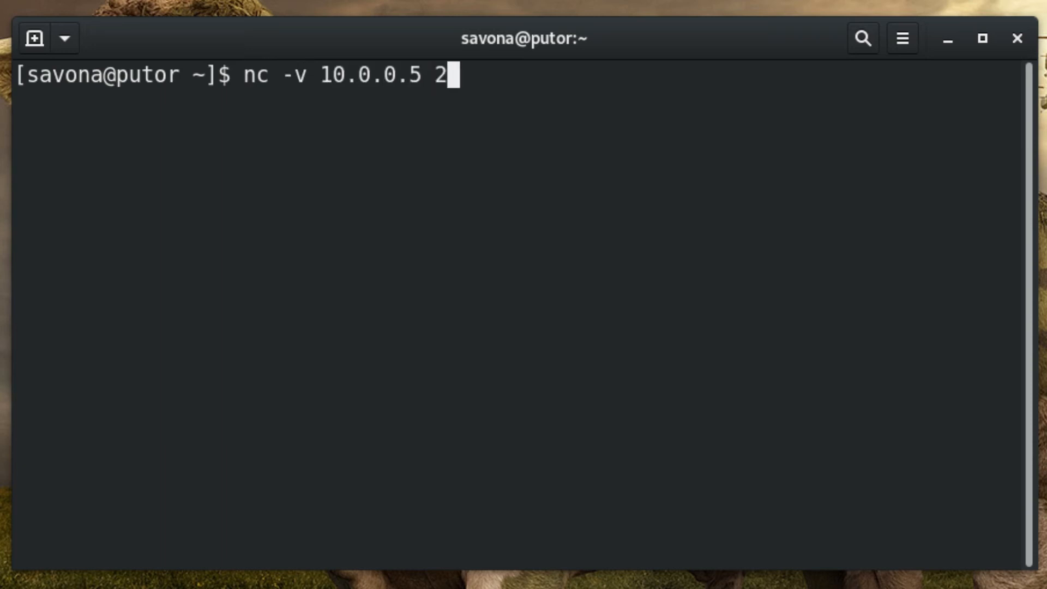
{"action": "type", "text": "2"}
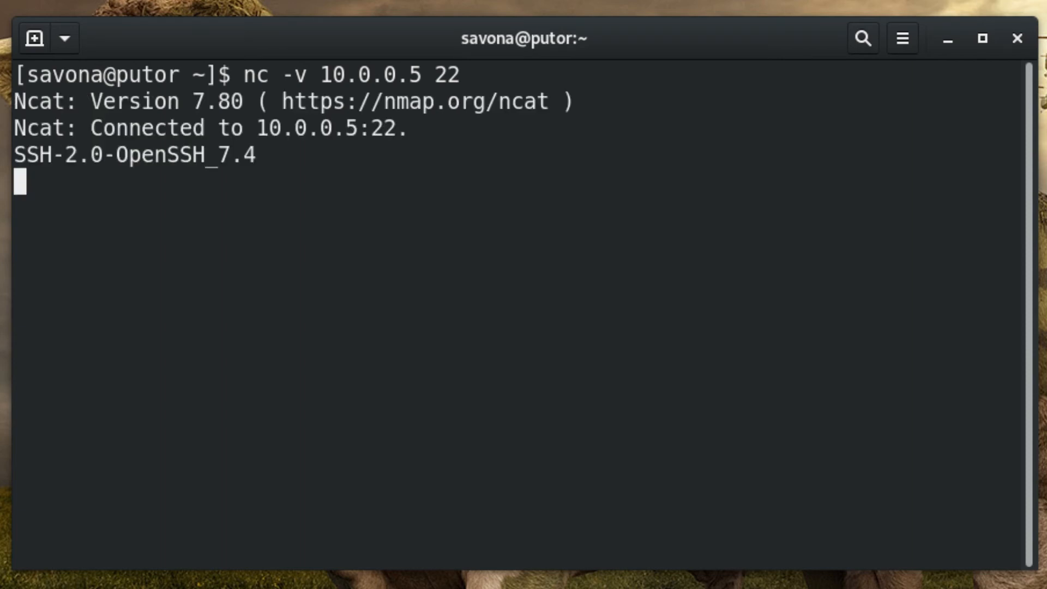
{"action": "key", "text": "ctrl+c"}
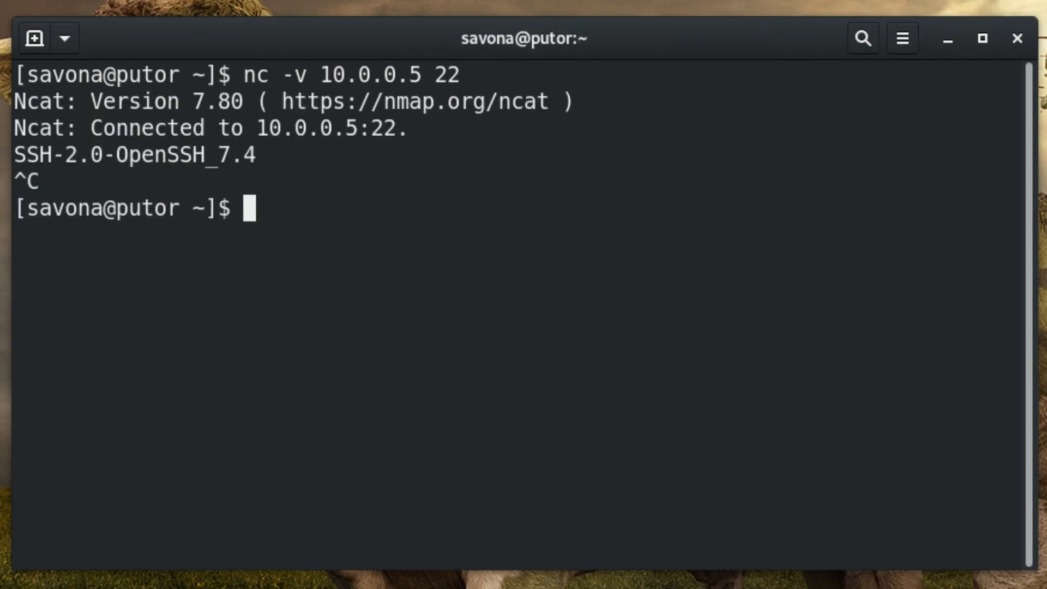
{"action": "double_click", "coordinate": [133, 154]}
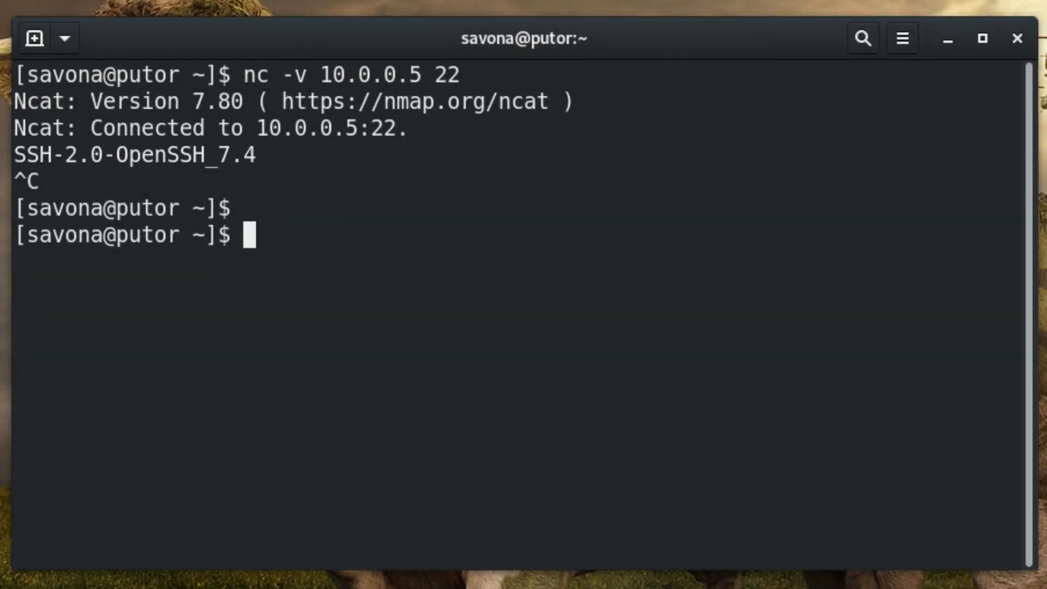
Step: Attempt an ncat connection with 'nc -v 10.0.0.2'
{"action": "type", "text": "nc -v"}
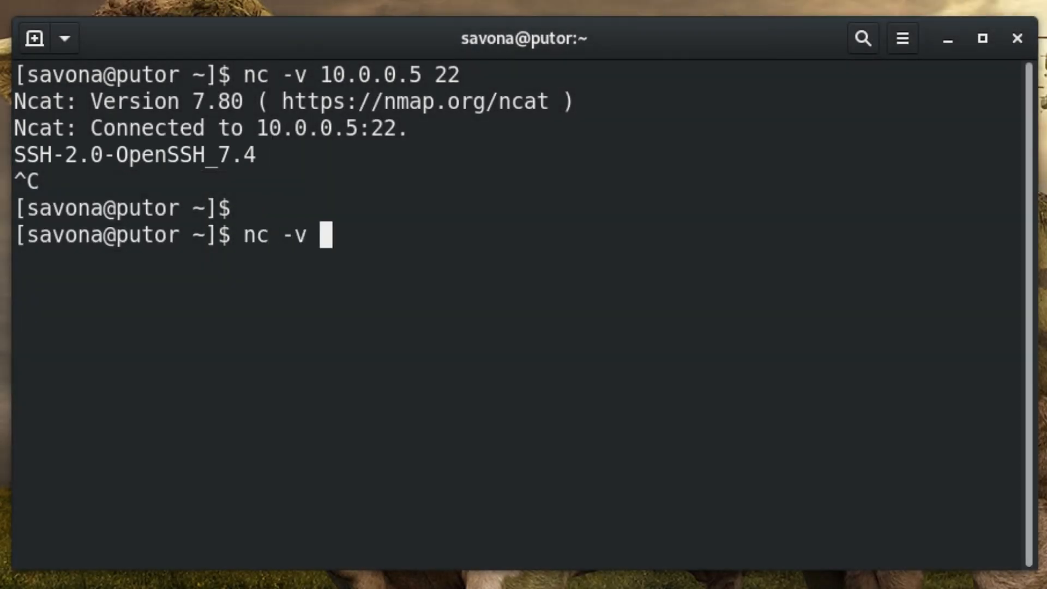
{"action": "type", "text": "10.0.0.2"}
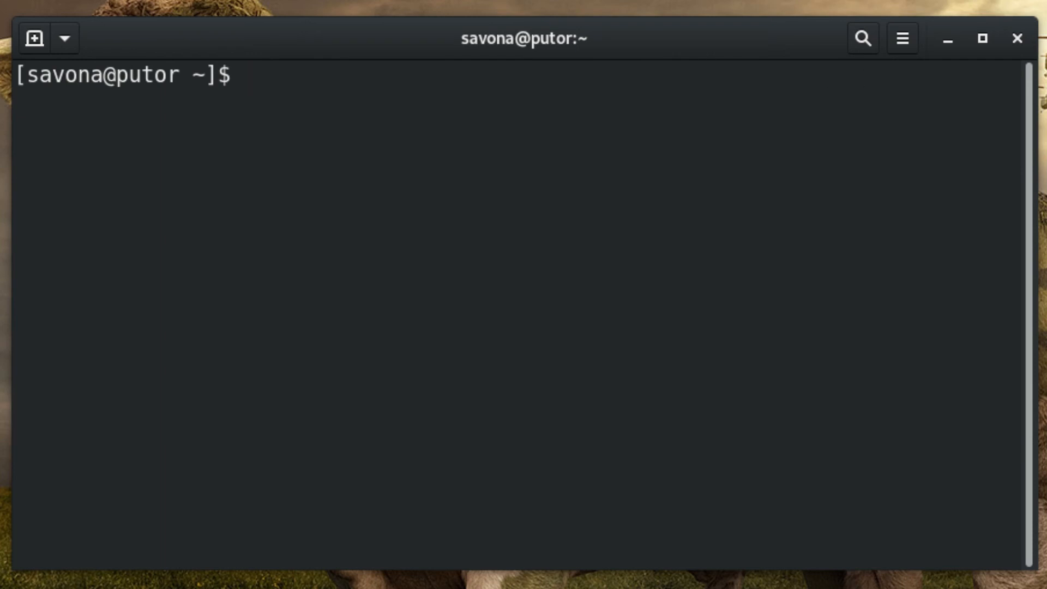
Step: Print HTTP headers with 'wget 10.0.0.2 -q -S', revealing Server: Apache/2.4.41 (Fedora)
{"action": "type", "text": "wget"}
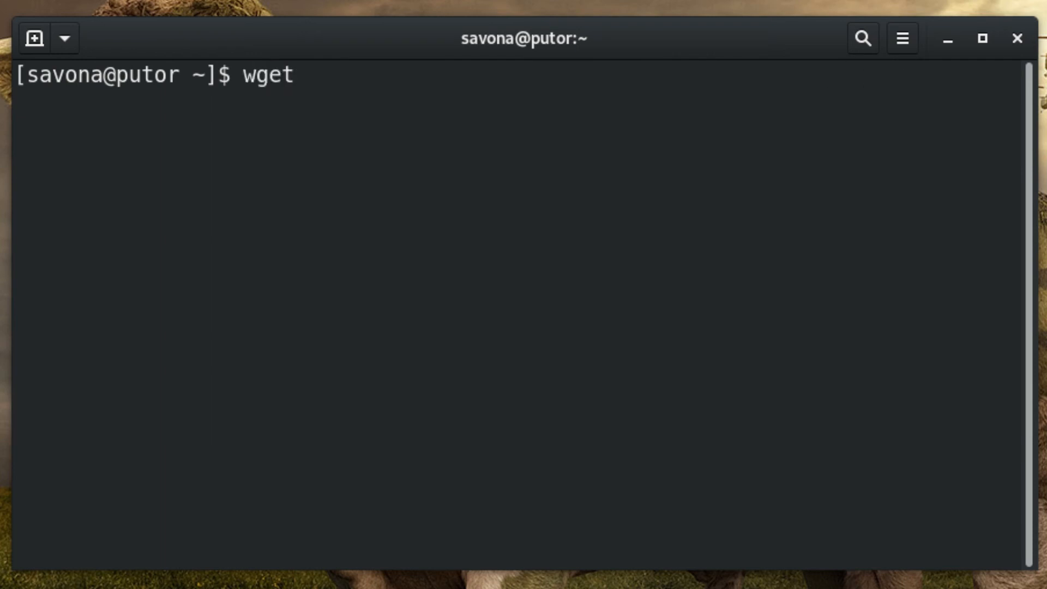
{"action": "type", "text": "10.0.0.2"}
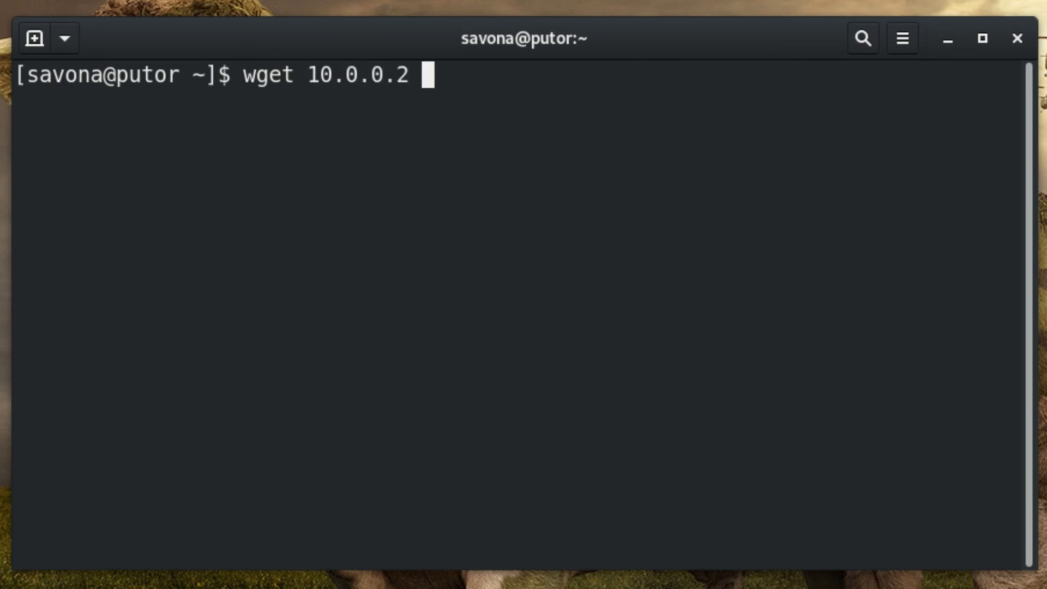
{"action": "type", "text": "-q -S"}
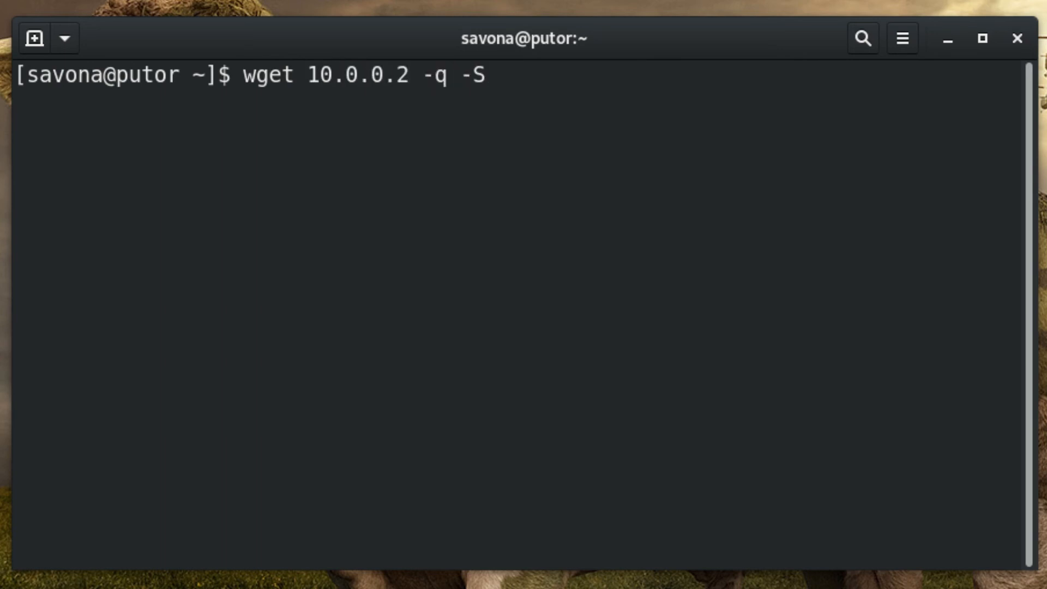
{"action": "key", "text": "Return"}
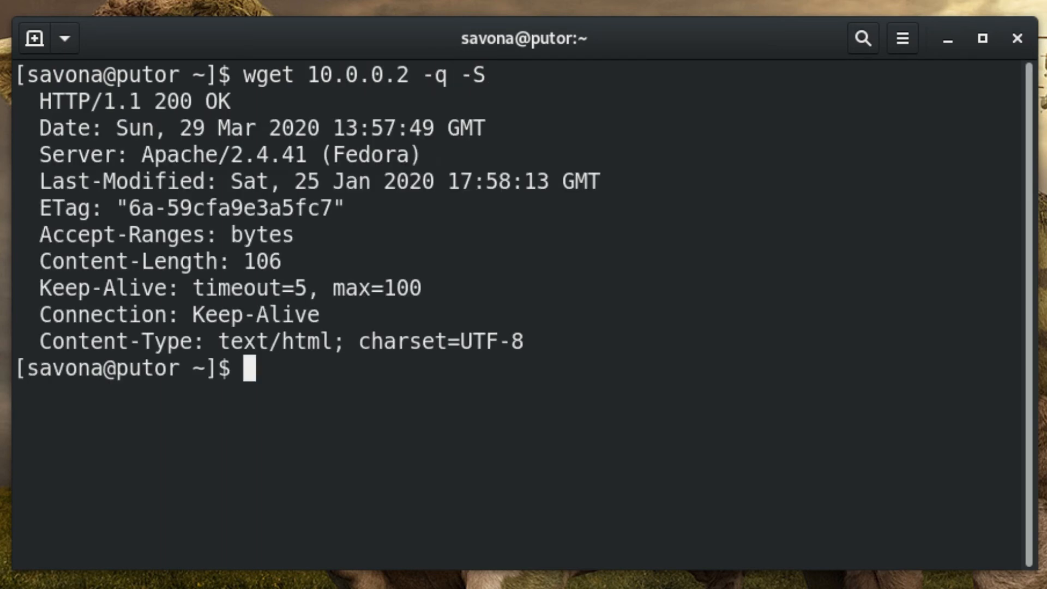
{"action": "double_click", "coordinate": [229, 154]}
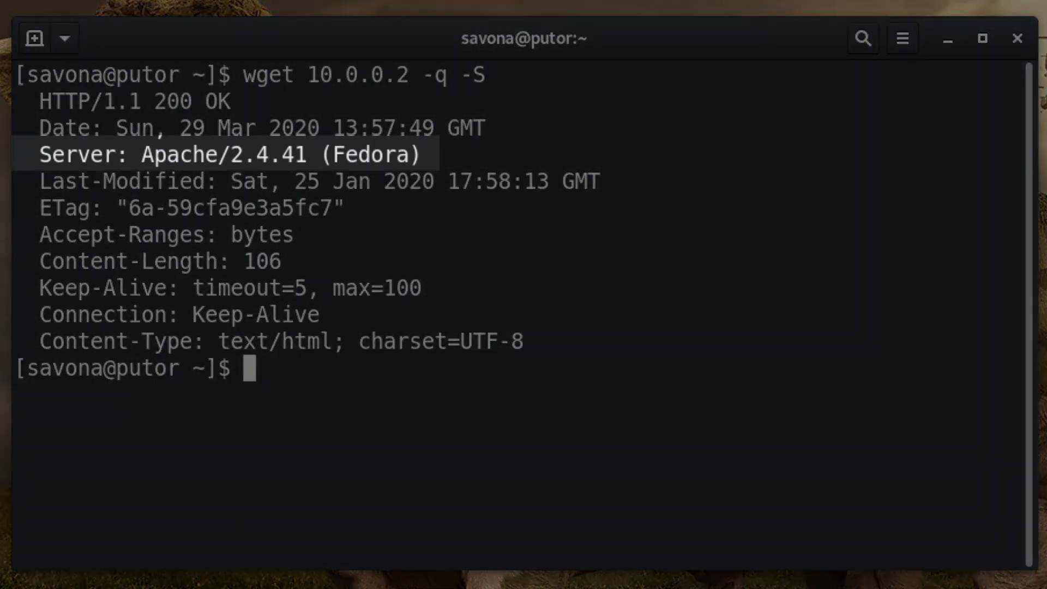